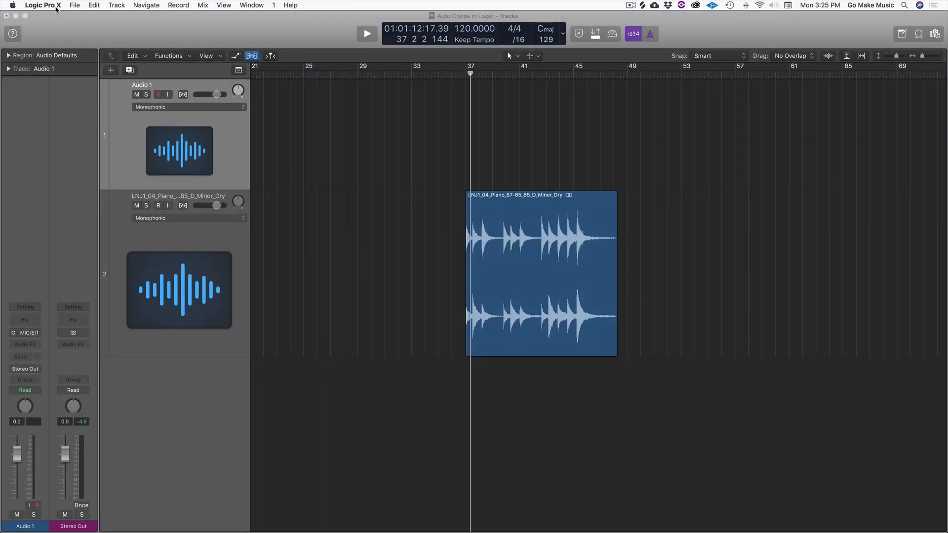
# Step: Confirm Show Advanced Tools with all options enabled in Preferences, then close the window
pyautogui.click(44, 5)
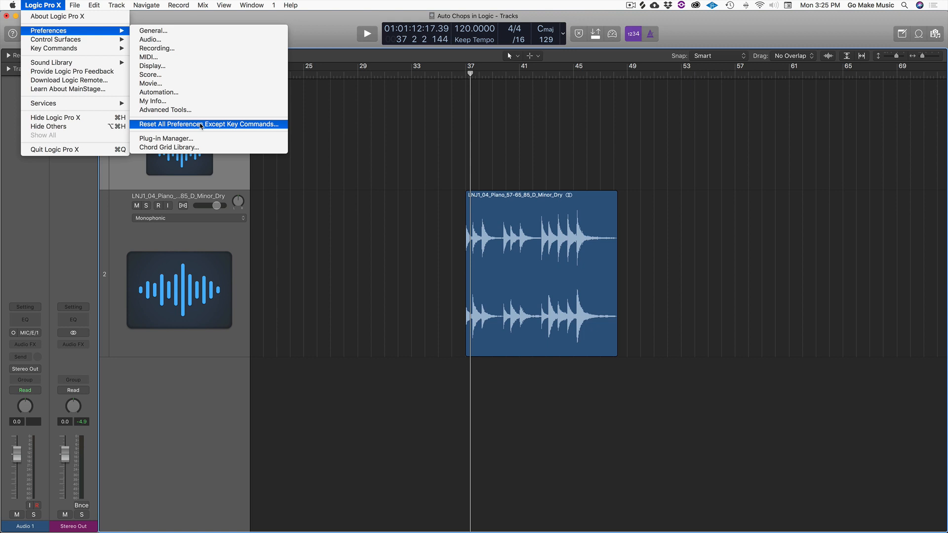
pyautogui.moveTo(181, 113)
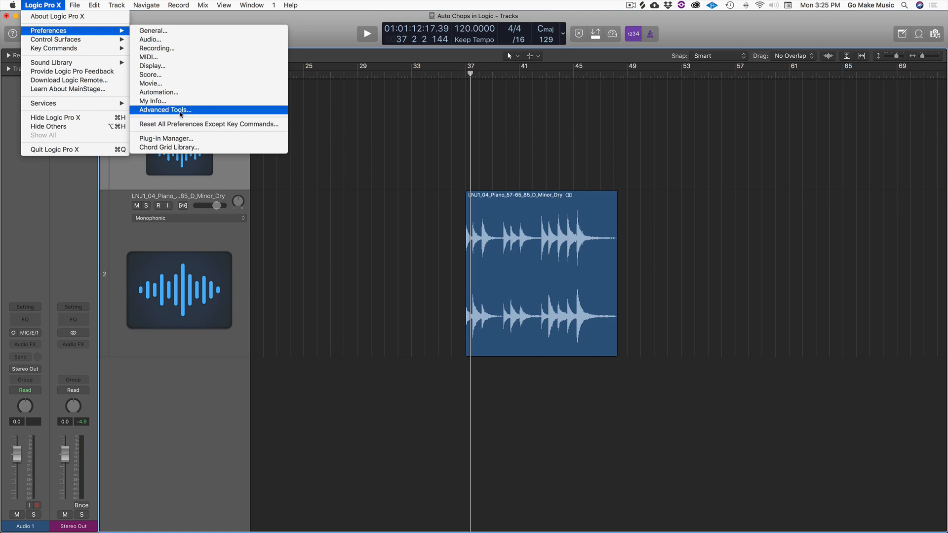
pyautogui.click(164, 110)
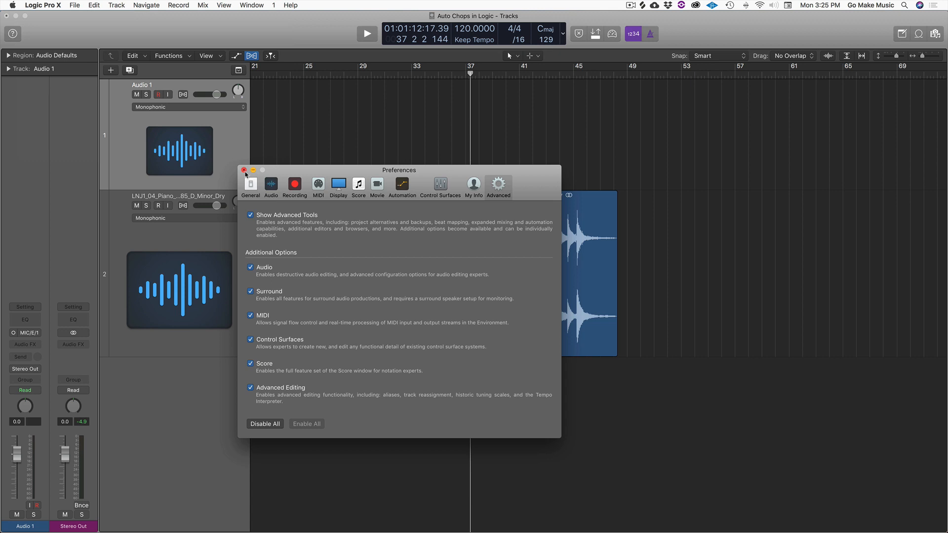
pyautogui.click(244, 170)
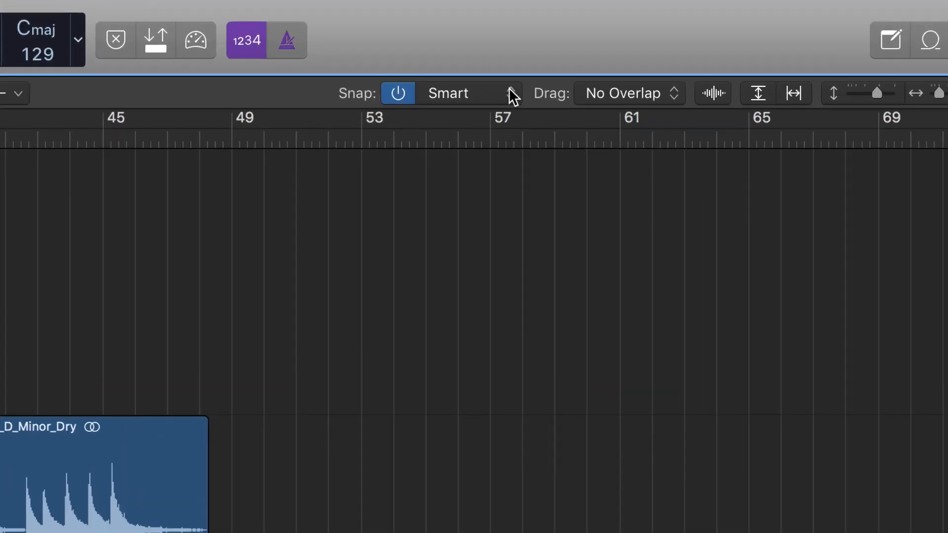
# Step: Set the Snap menu to Snap Edits to Zero Crossings
pyautogui.click(511, 93)
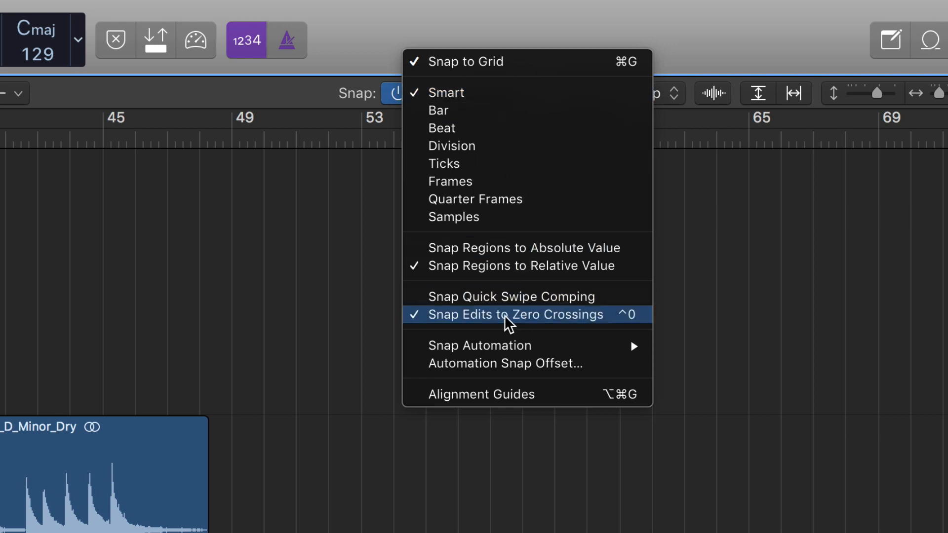
pyautogui.moveTo(618, 326)
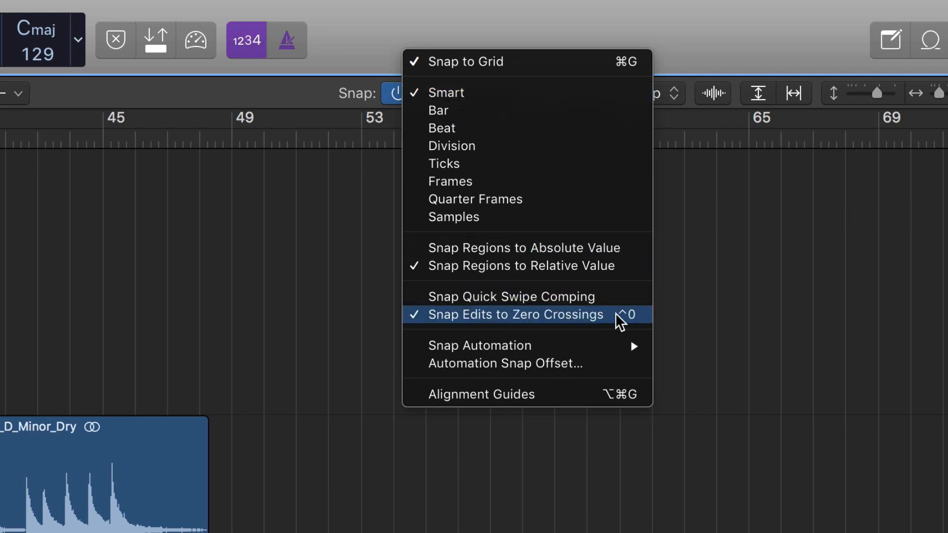
pyautogui.click(516, 315)
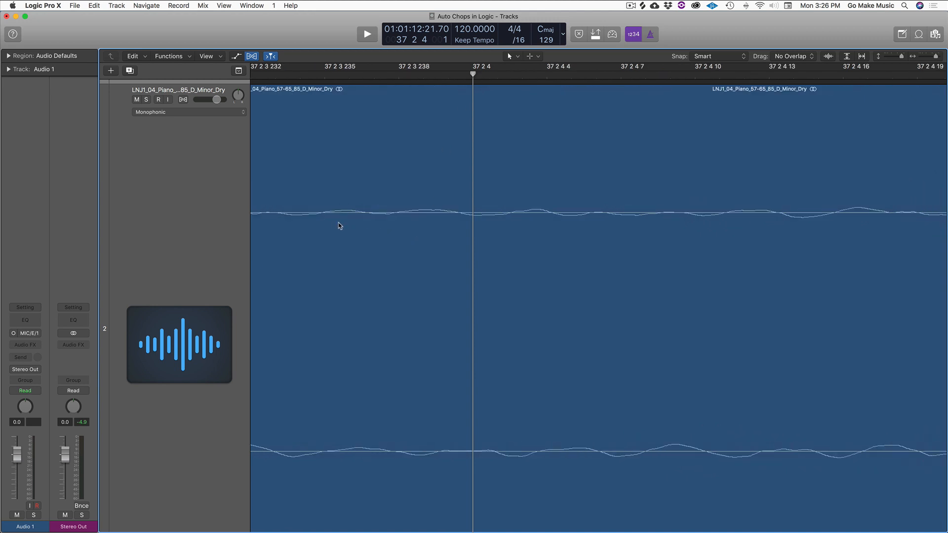
pyautogui.moveTo(458, 215)
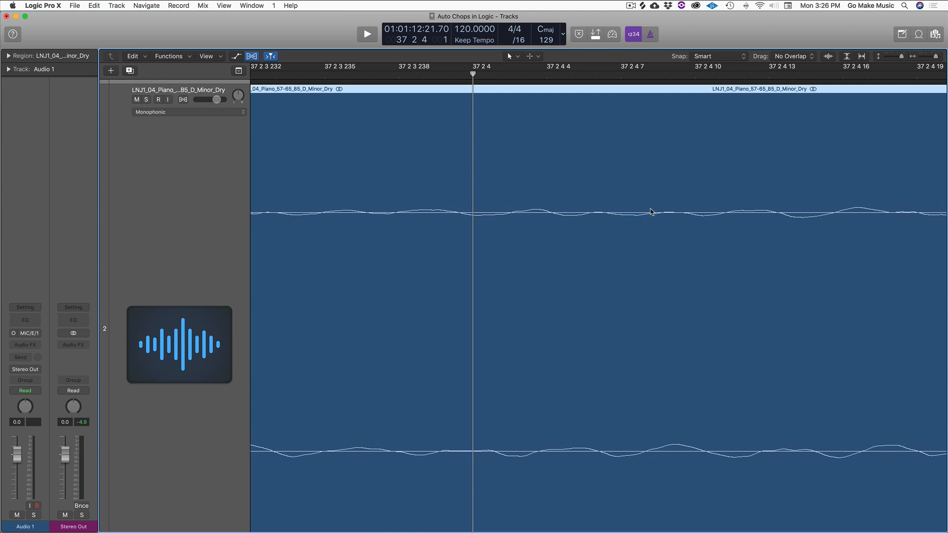
pyautogui.moveTo(774, 219)
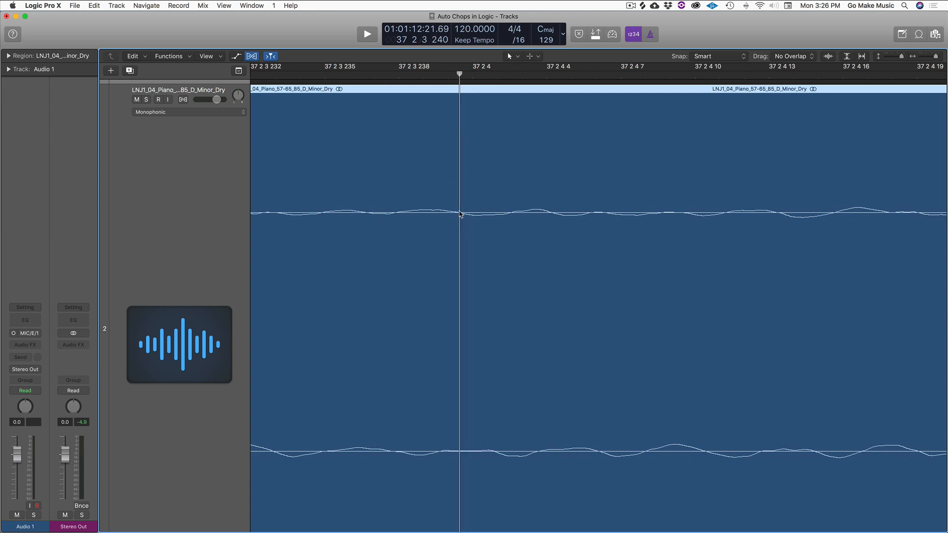
pyautogui.moveTo(464, 470)
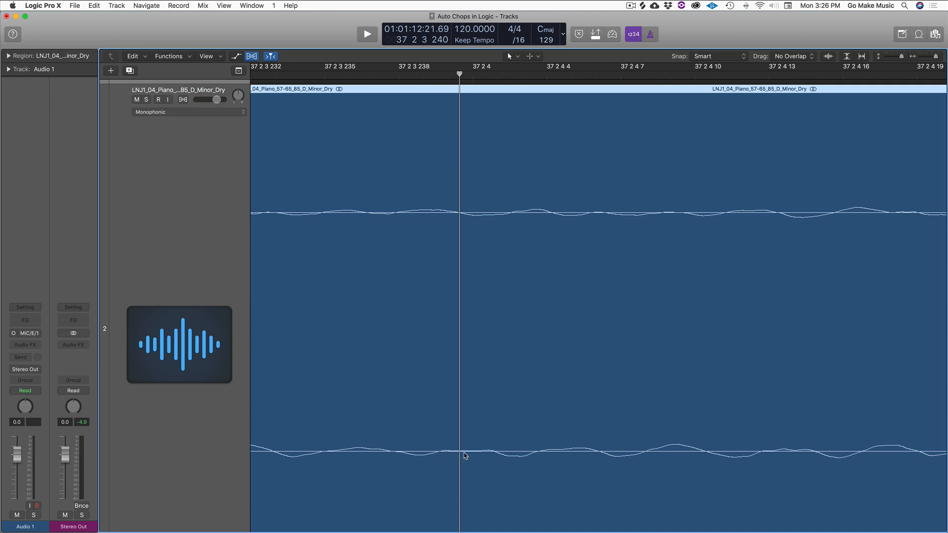
pyautogui.moveTo(505, 118)
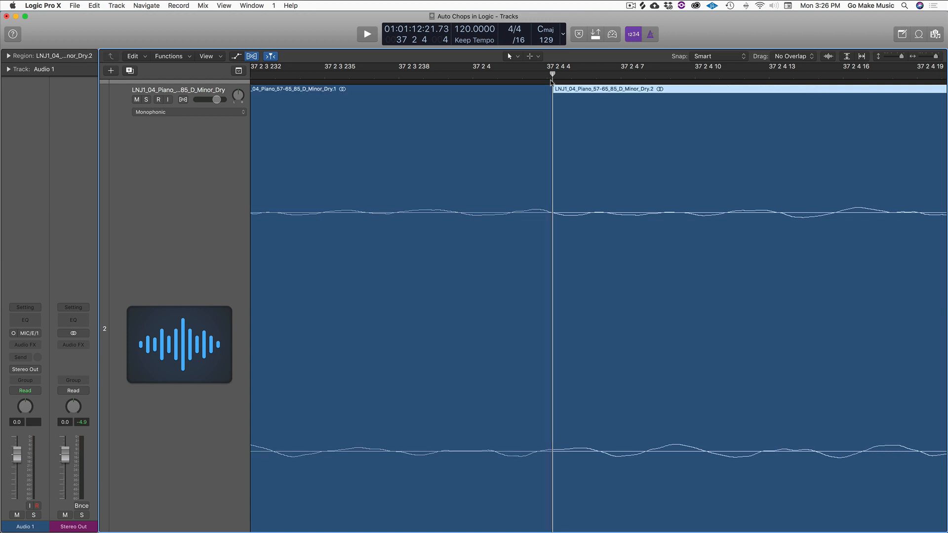
pyautogui.moveTo(553, 478)
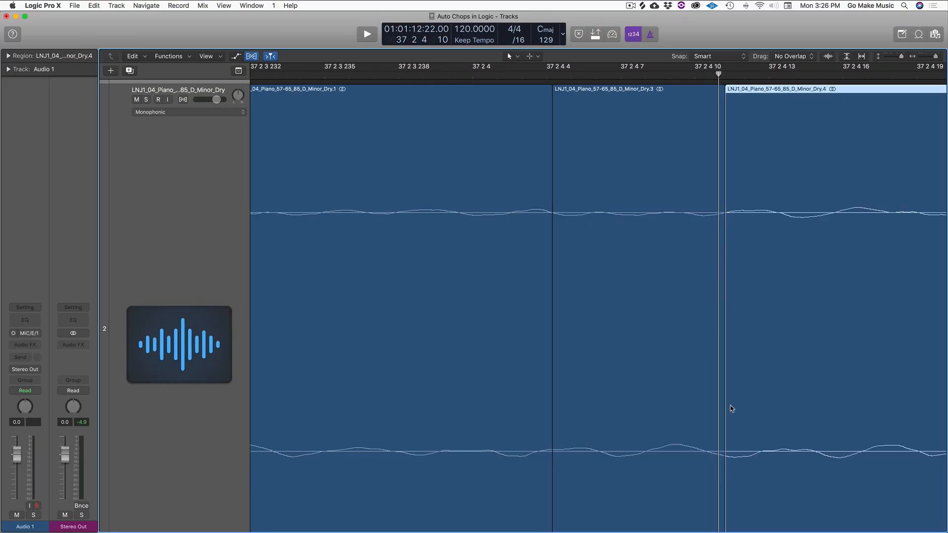
pyautogui.moveTo(726, 474)
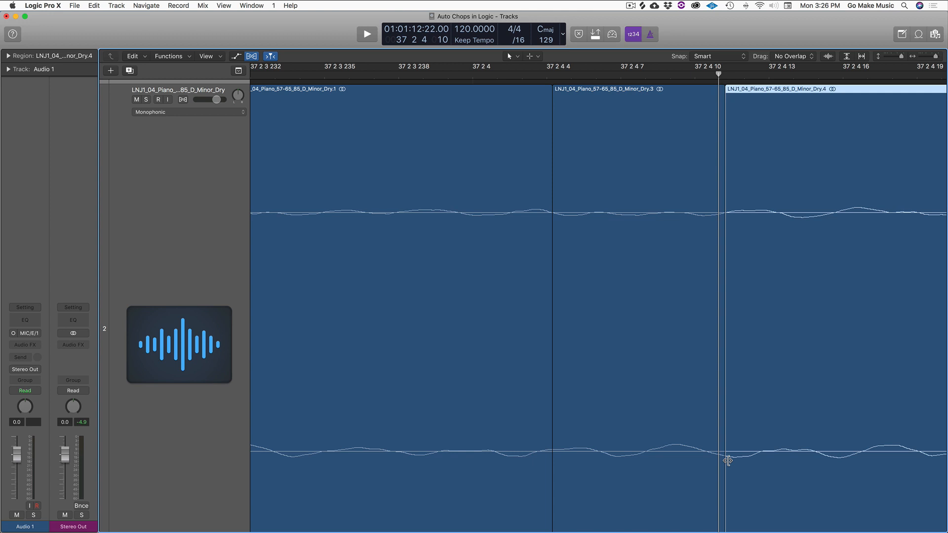
pyautogui.moveTo(730, 474)
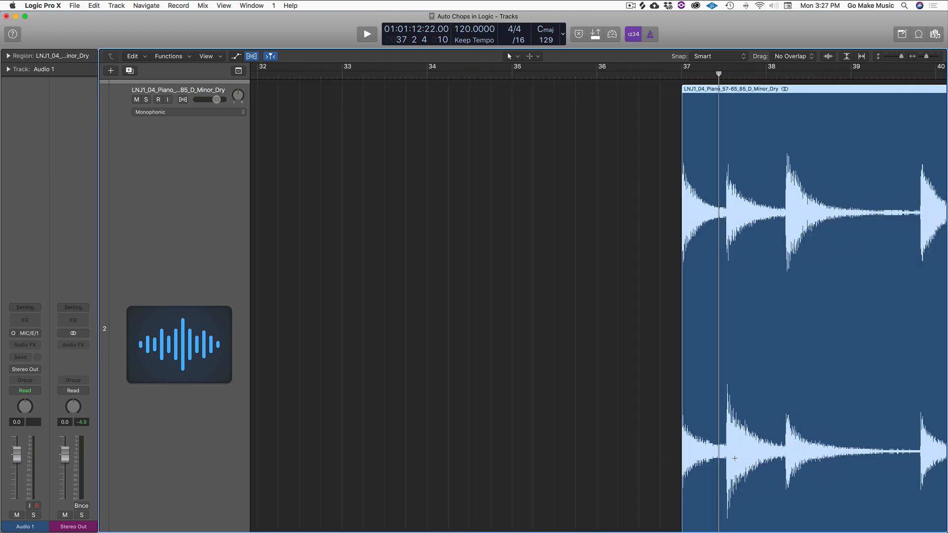
# Step: Show Flex and set the piano track's flex mode to Flex Time – Slicing
pyautogui.hscroll(3)
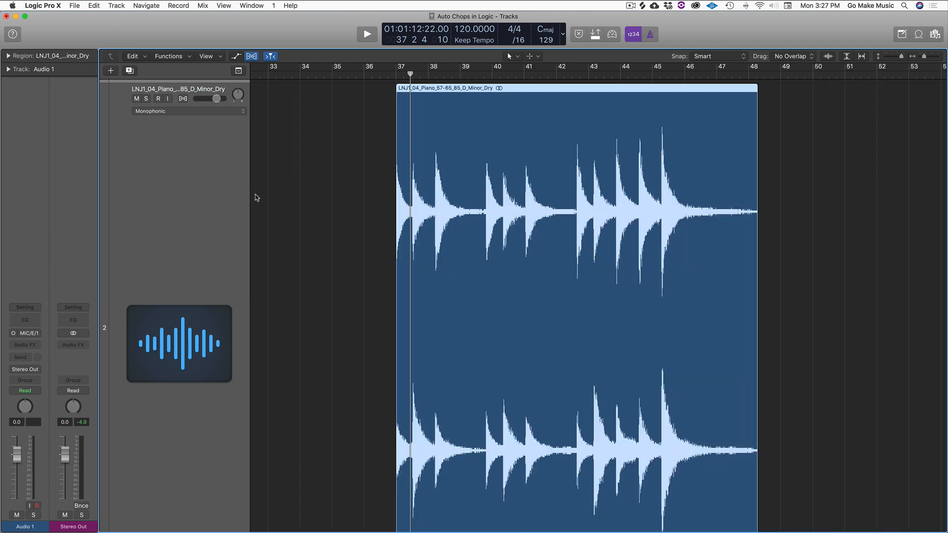
pyautogui.click(251, 55)
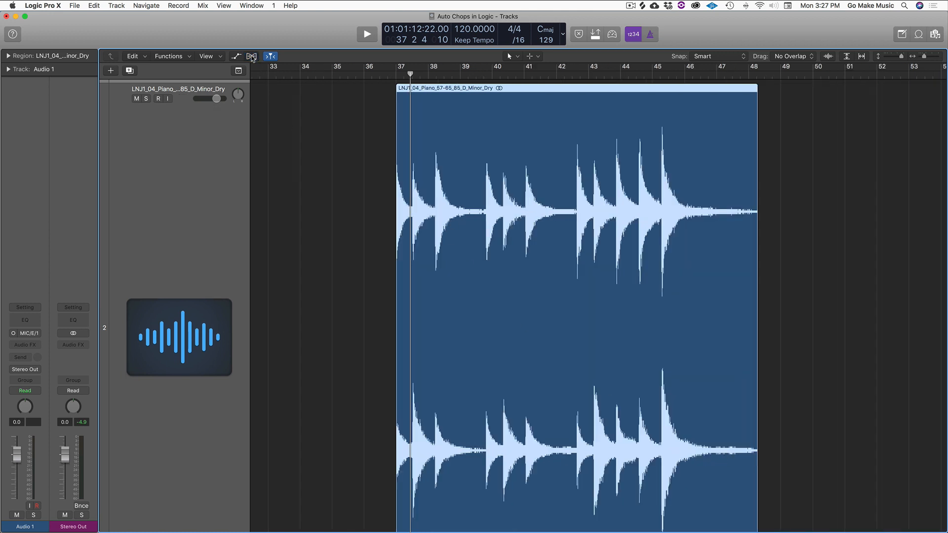
pyautogui.click(251, 55)
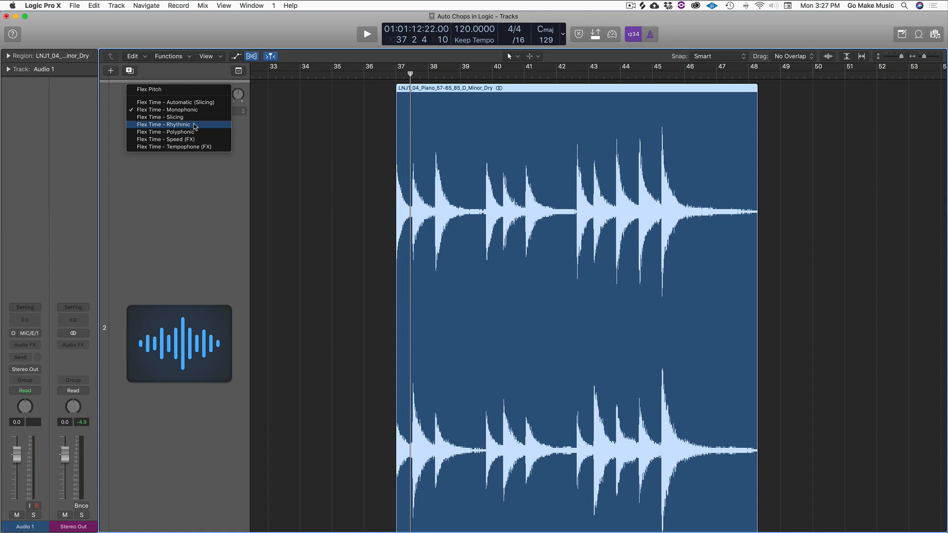
pyautogui.click(159, 116)
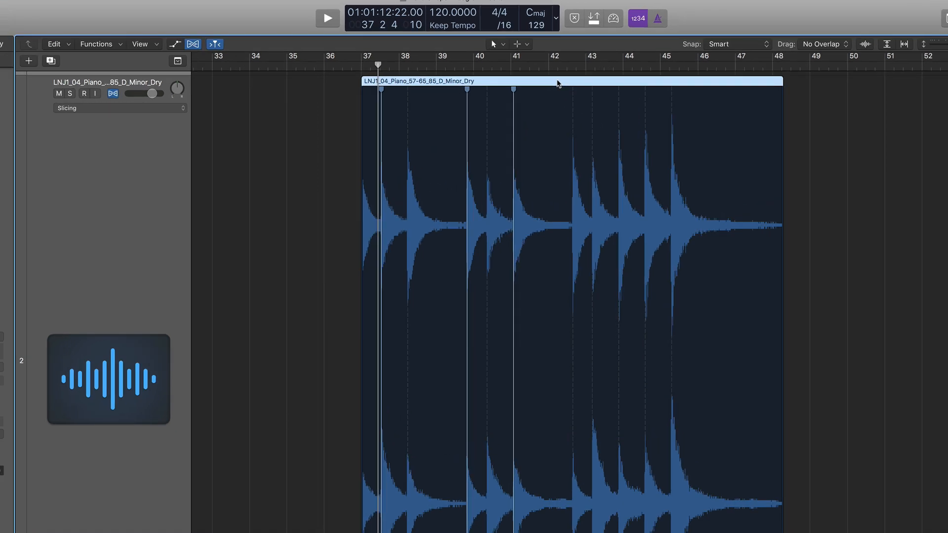
# Step: Slice the piano region at its transient markers into separate regions across bars 37–48
pyautogui.rightClick(556, 83)
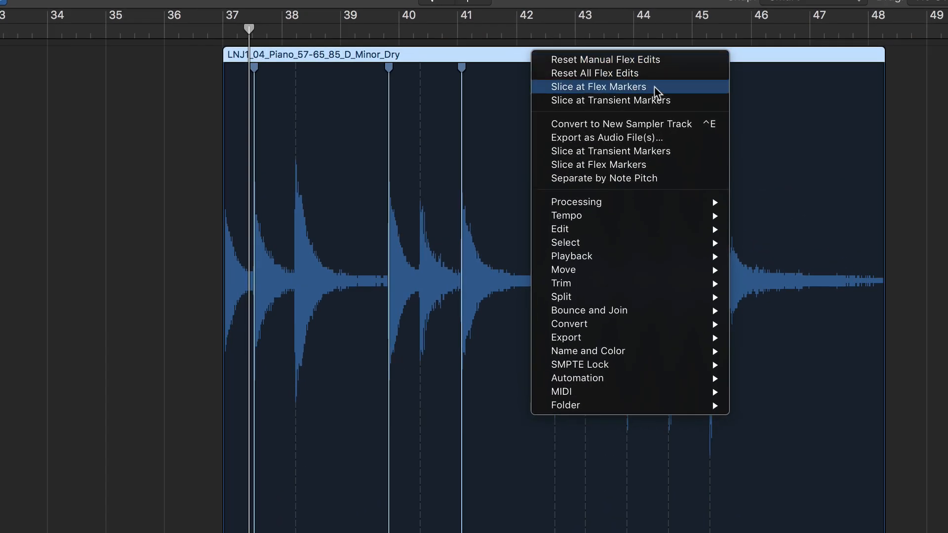
pyautogui.click(598, 87)
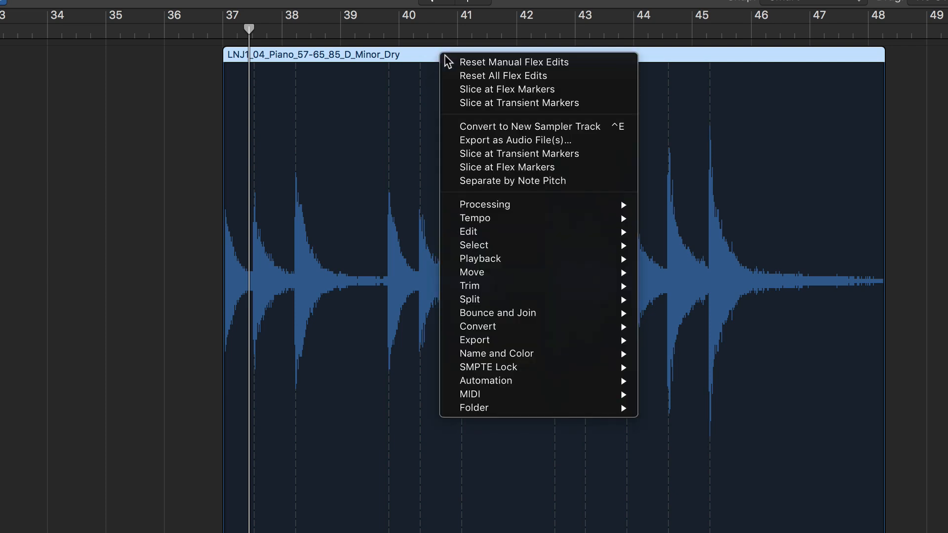
pyautogui.moveTo(535, 106)
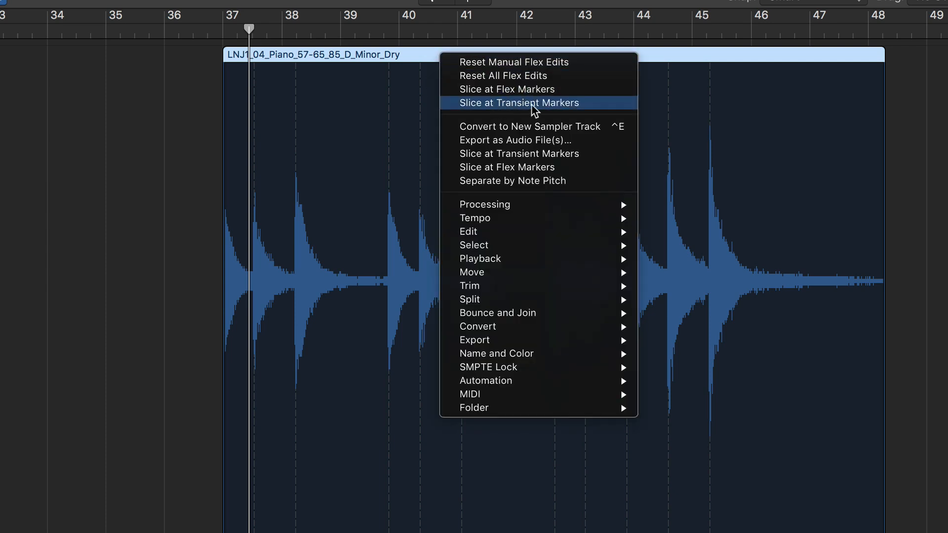
pyautogui.click(519, 103)
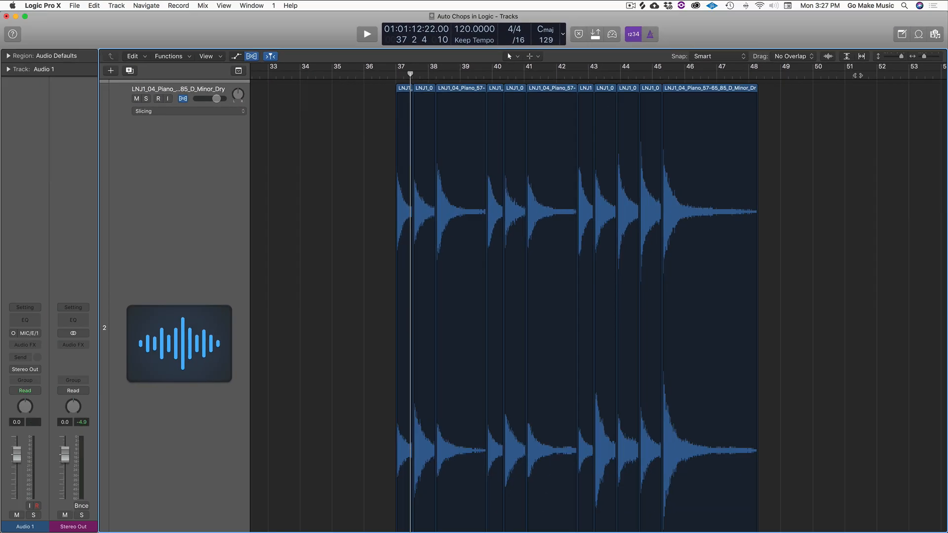
pyautogui.moveTo(541, 179)
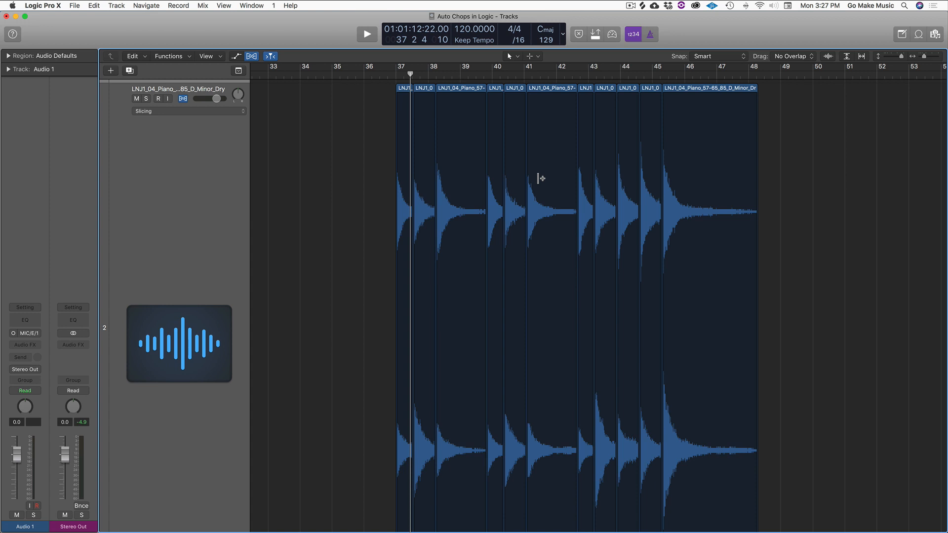
pyautogui.moveTo(539, 178)
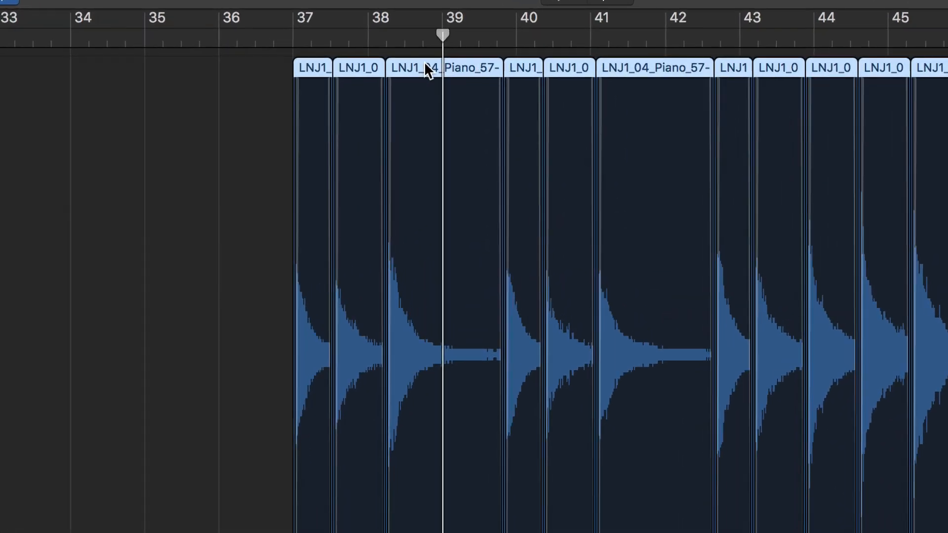
# Step: Bring up the region shortcut menu for the selected piano slices
pyautogui.rightClick(426, 69)
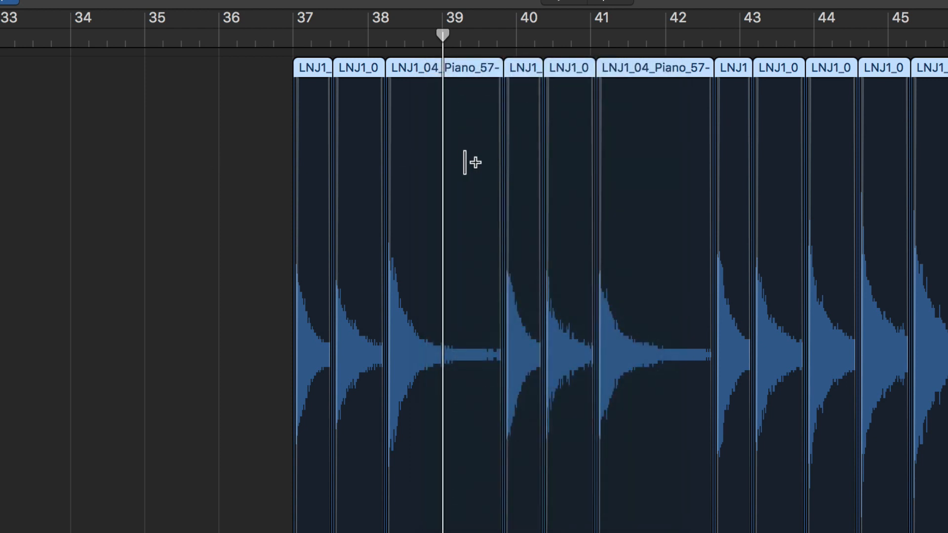
pyautogui.rightClick(413, 74)
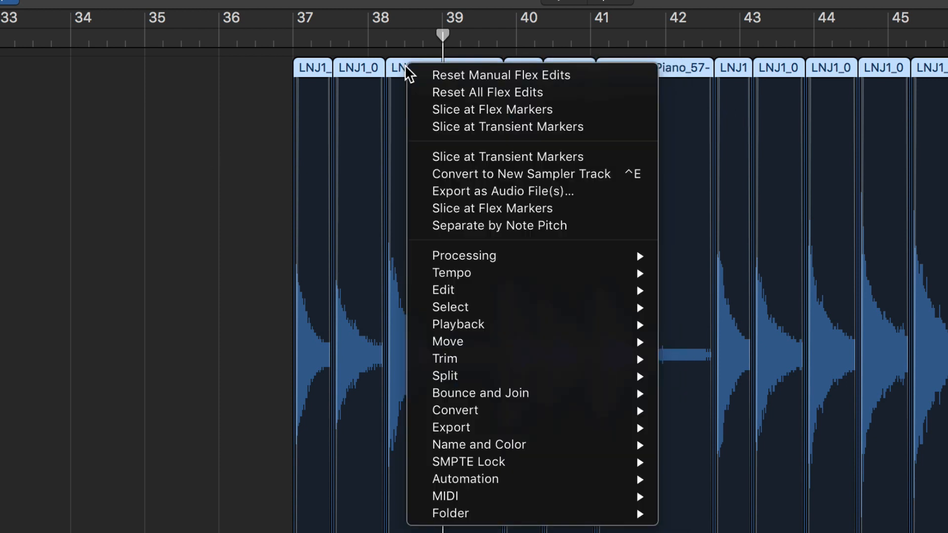
pyautogui.moveTo(499, 206)
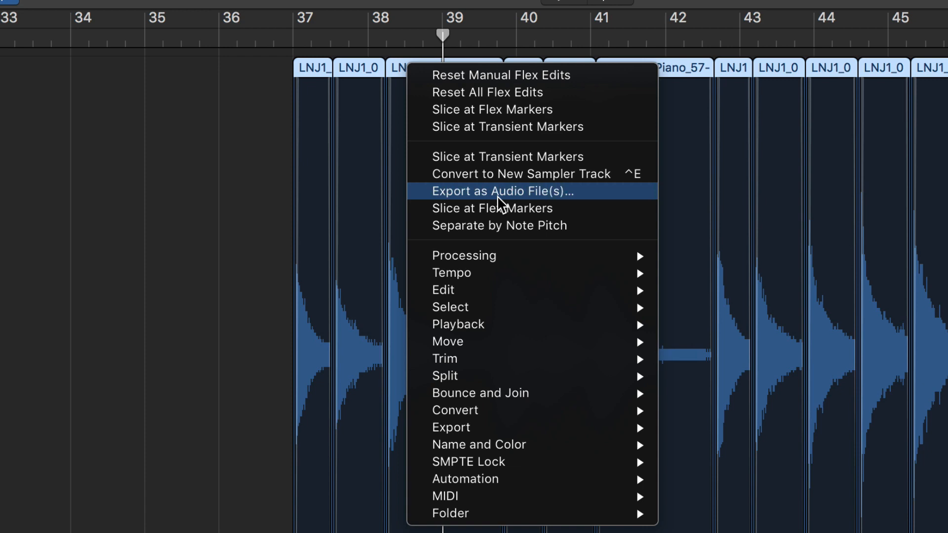
pyautogui.moveTo(539, 199)
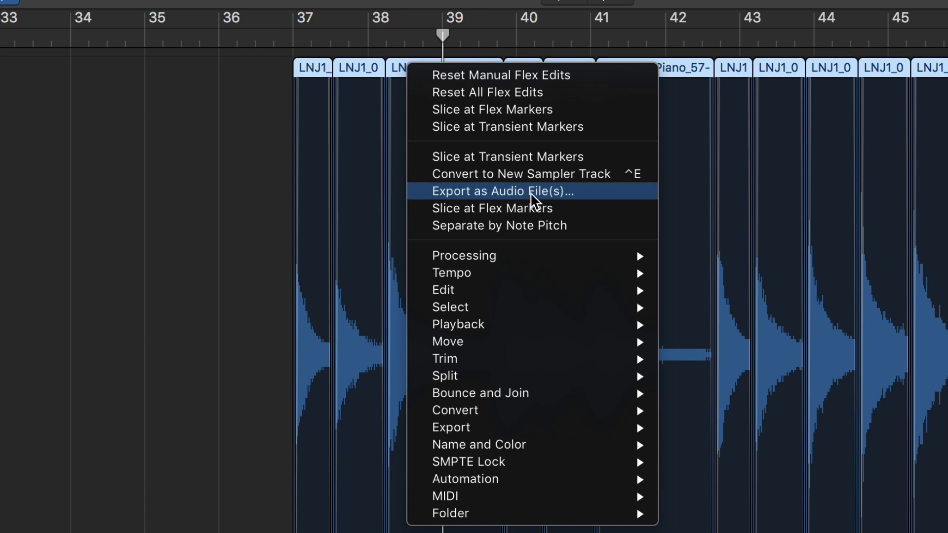
# Step: Export the 11 slices as 24-bit WAVE files to a Dropbox folder
pyautogui.click(499, 192)
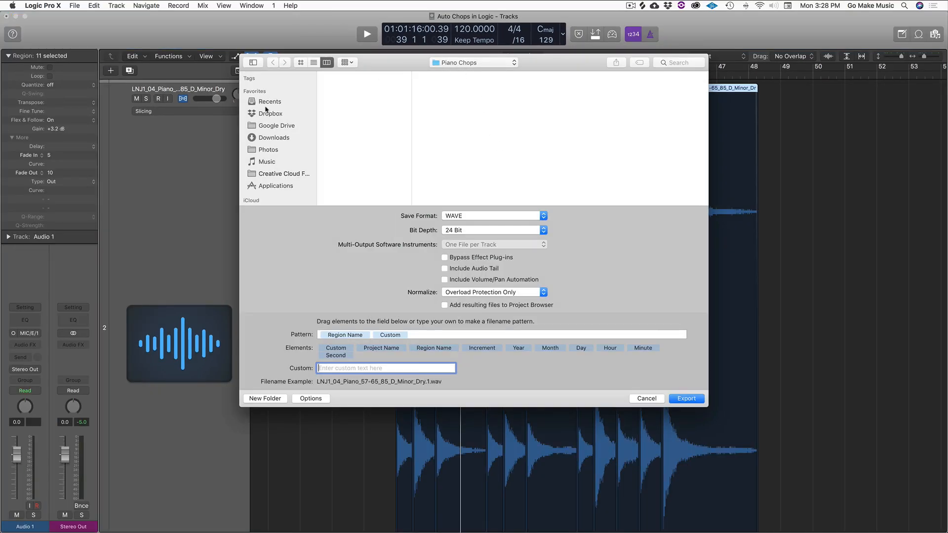
pyautogui.click(269, 114)
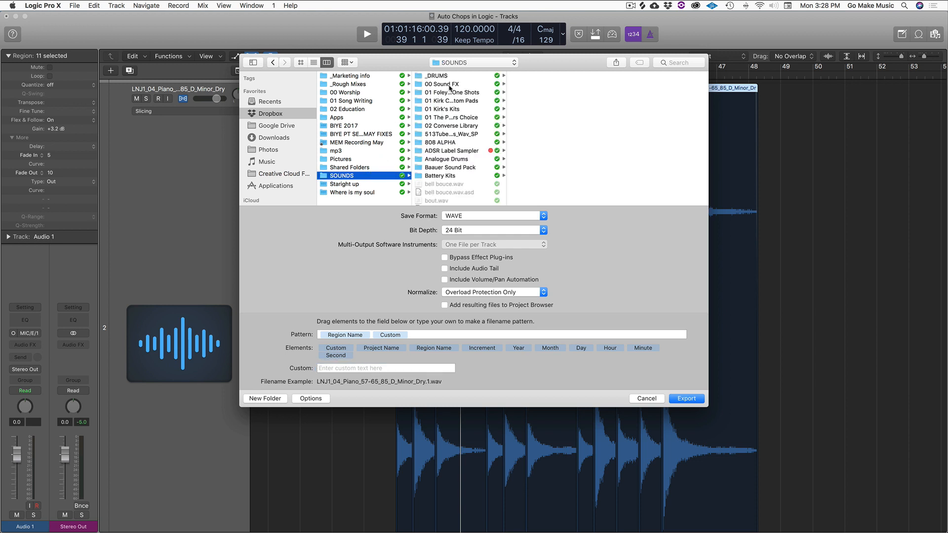
pyautogui.click(450, 93)
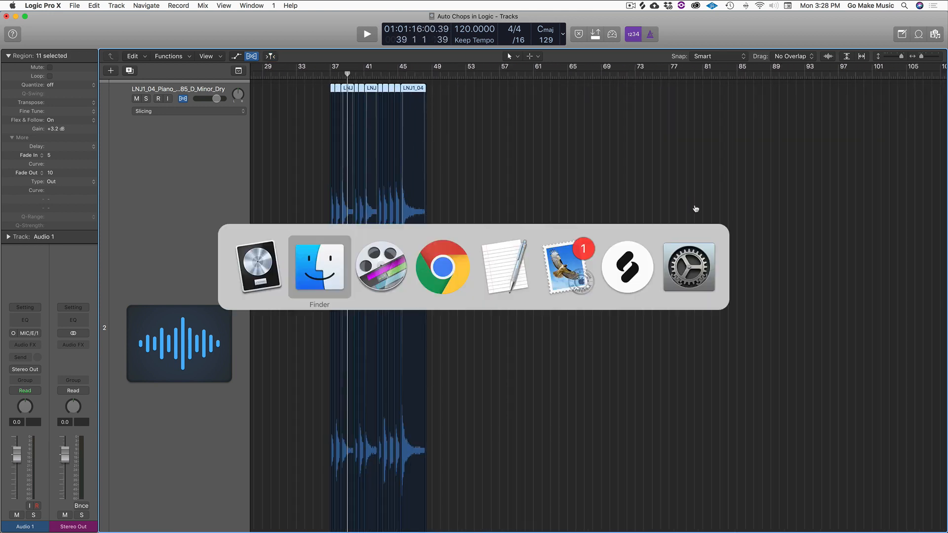
# Step: Drag the exported slice files from Finder back into Logic, placing all files on one track
pyautogui.click(319, 266)
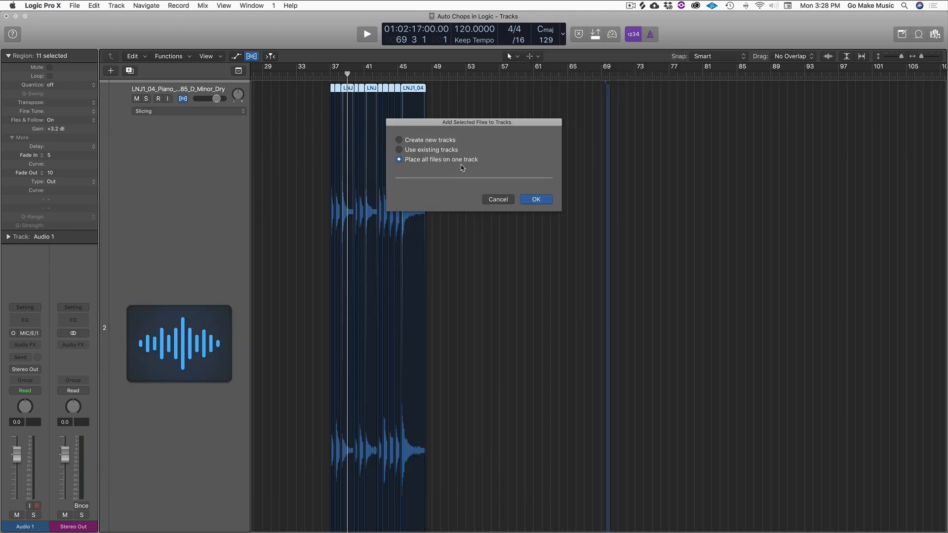
pyautogui.click(536, 200)
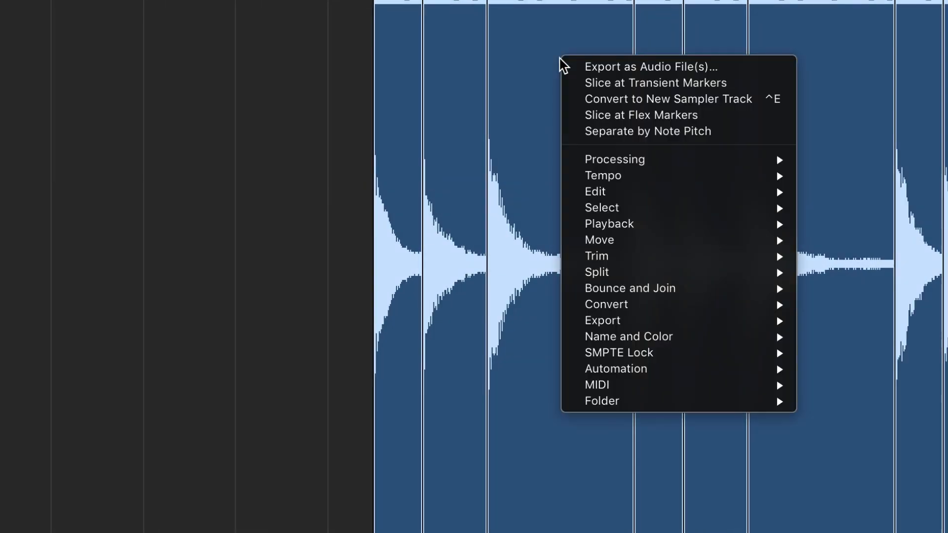
# Step: Convert the slices to a new EXS24 sampler track named 'Piano Chops'
pyautogui.click(667, 98)
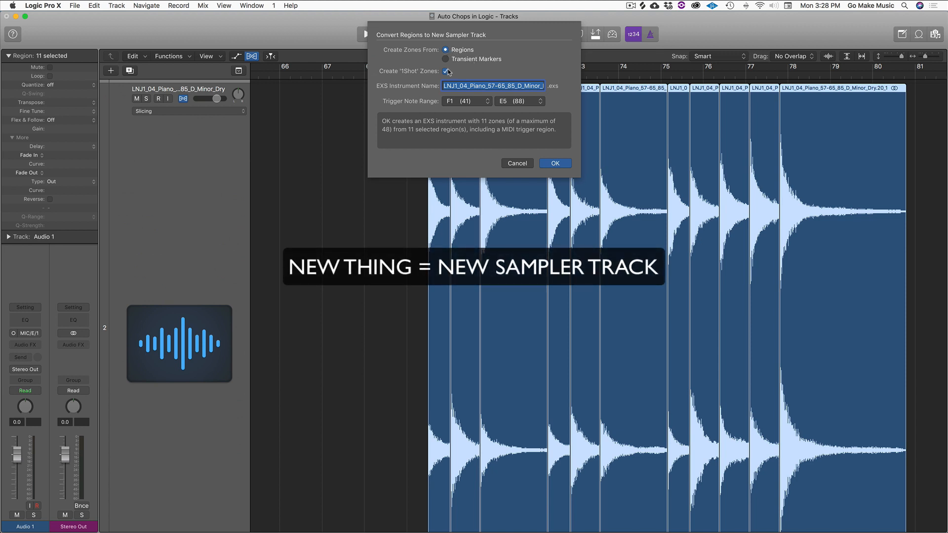
pyautogui.write('P')
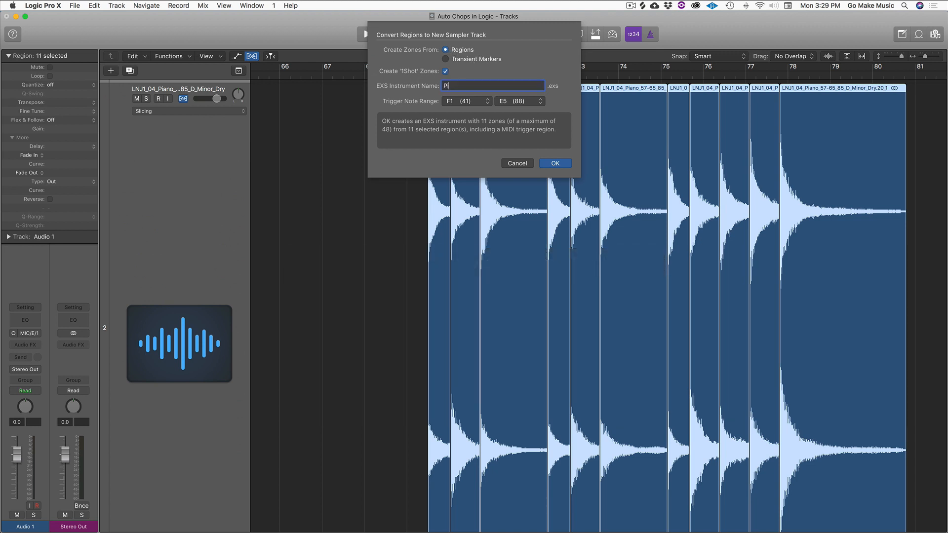
pyautogui.write('iano Chops')
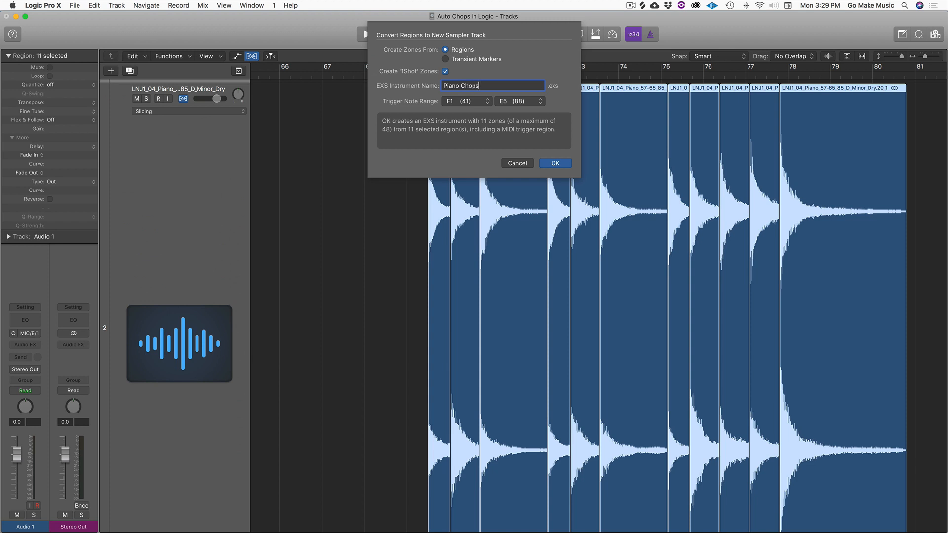
pyautogui.click(555, 163)
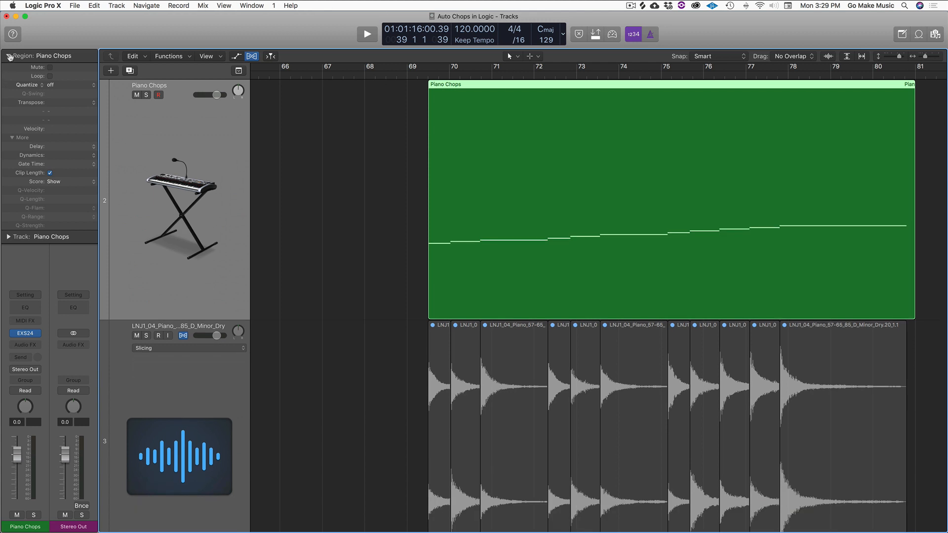
pyautogui.click(9, 55)
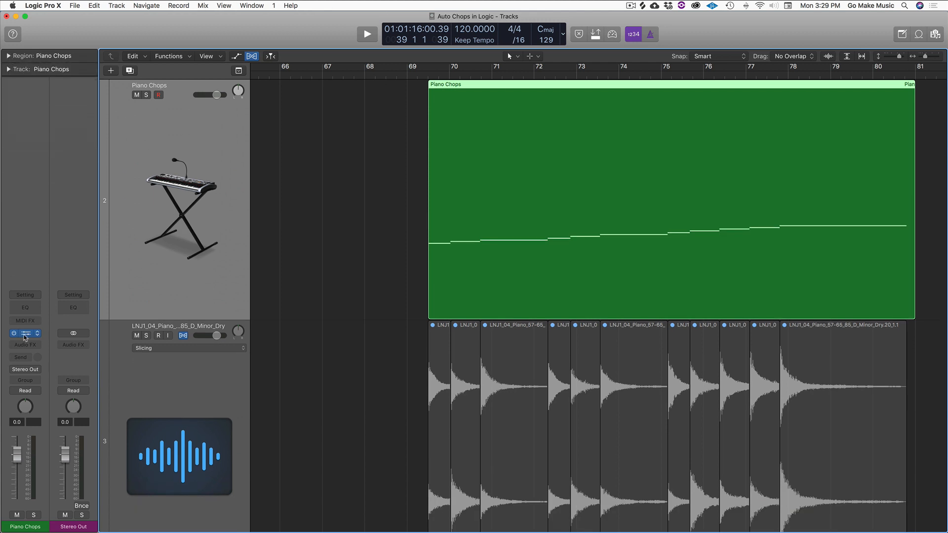
pyautogui.click(26, 334)
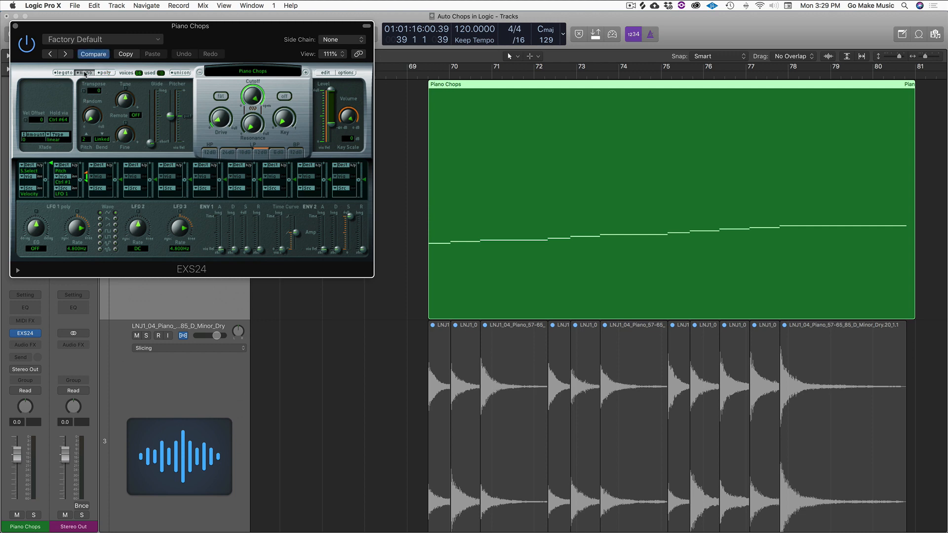
pyautogui.moveTo(190, 26); pyautogui.dragTo(246, 55)
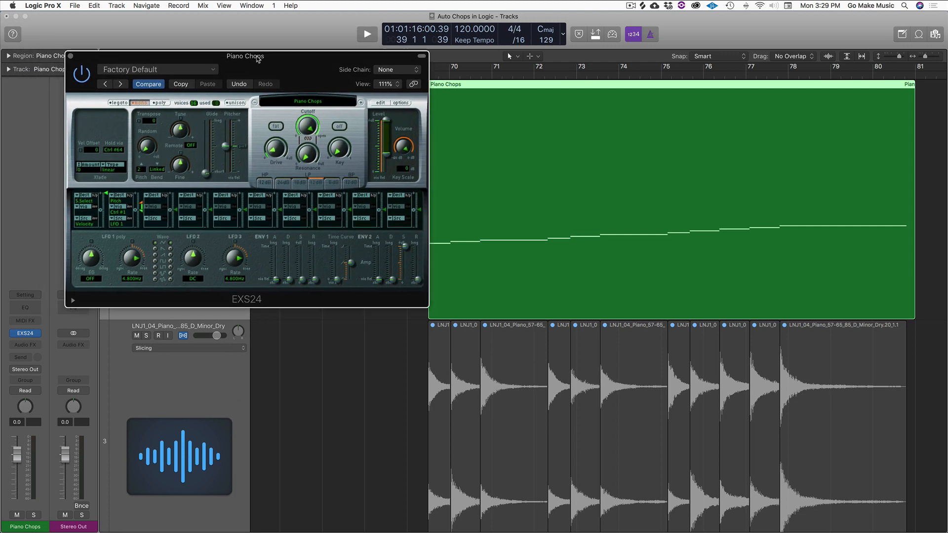
pyautogui.moveTo(244, 56); pyautogui.dragTo(265, 82)
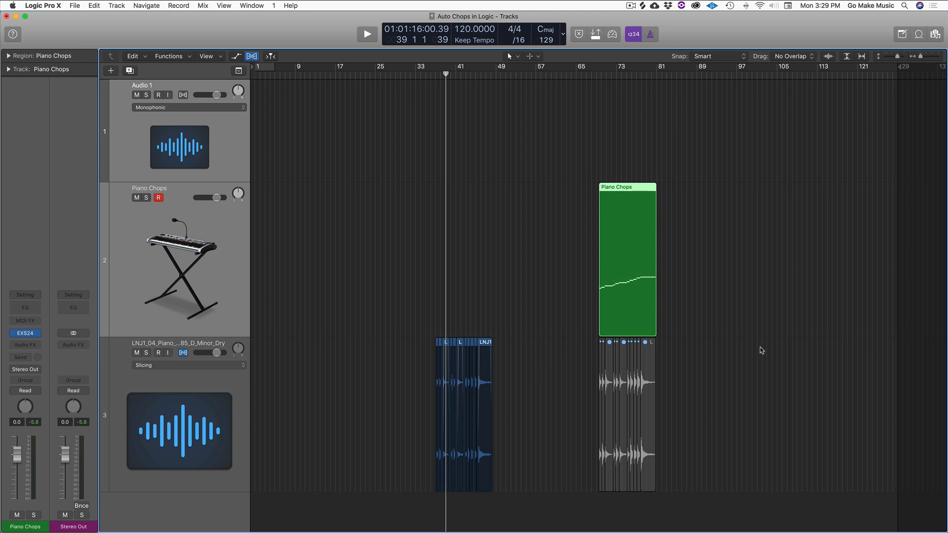
pyautogui.moveTo(756, 349)
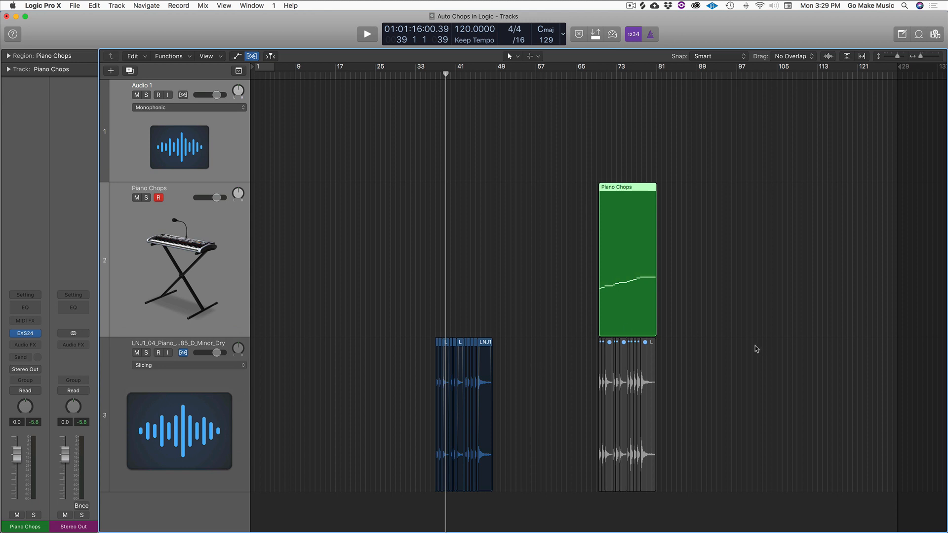
pyautogui.moveTo(714, 255)
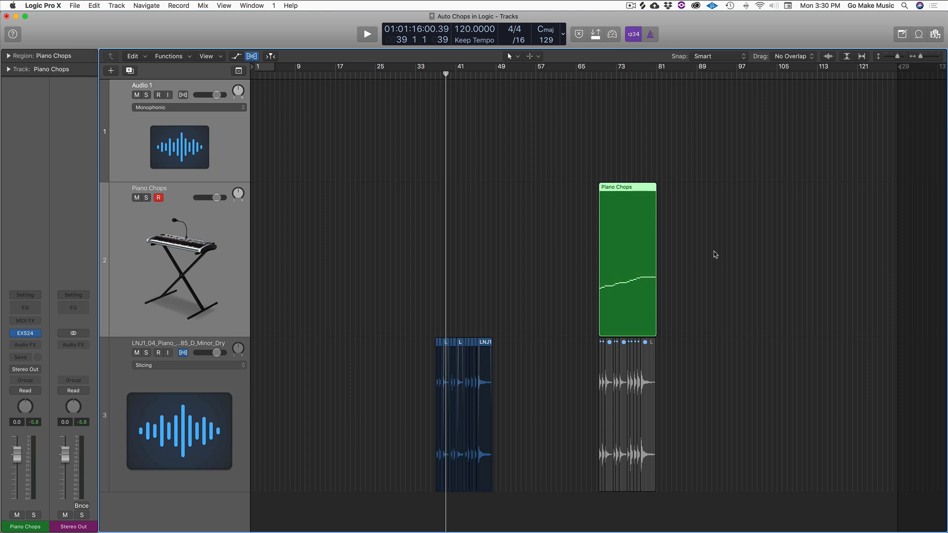